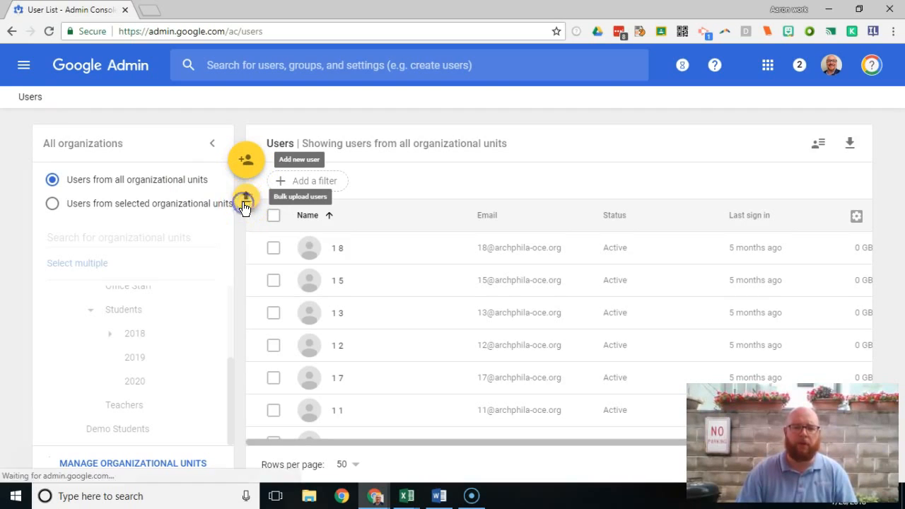
Step: Open Google Admin's Bulk upload users dialog, then cancel it without uploading anything
left_click(245, 199)
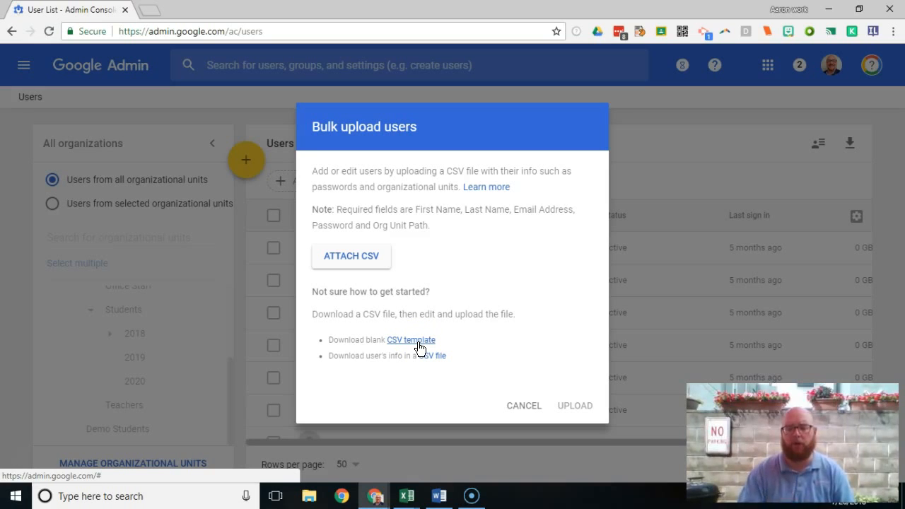
mouse_move(488, 407)
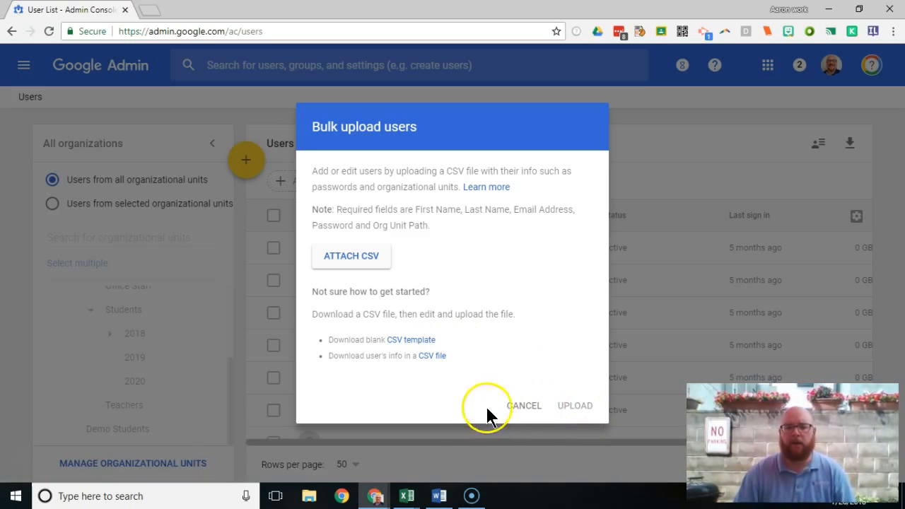
left_click(438, 496)
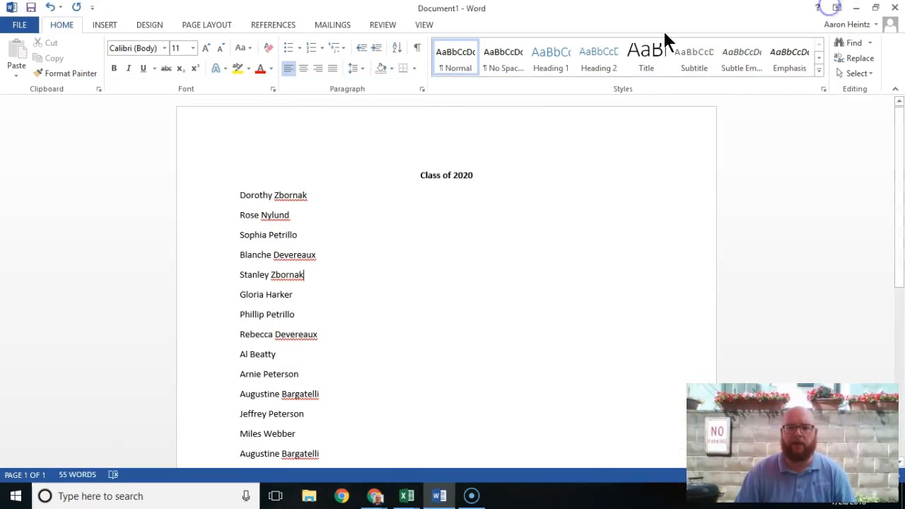
mouse_move(389, 345)
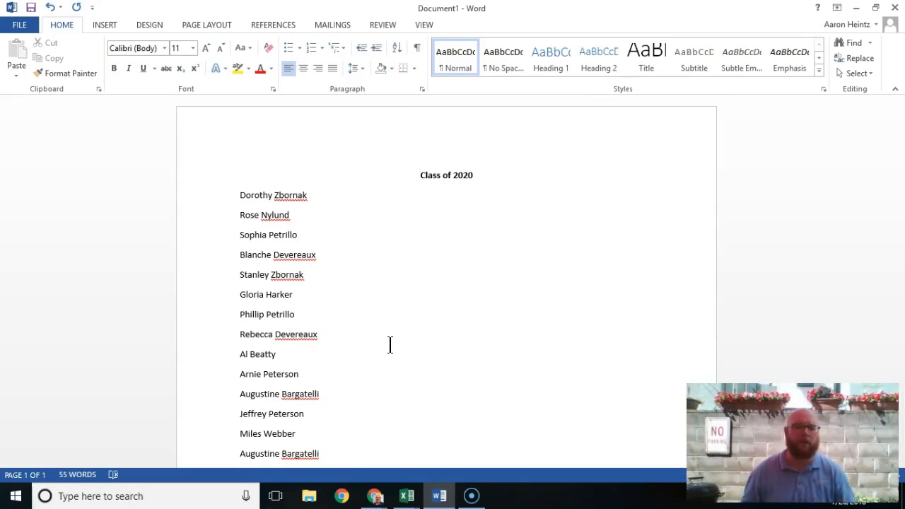
left_click(305, 274)
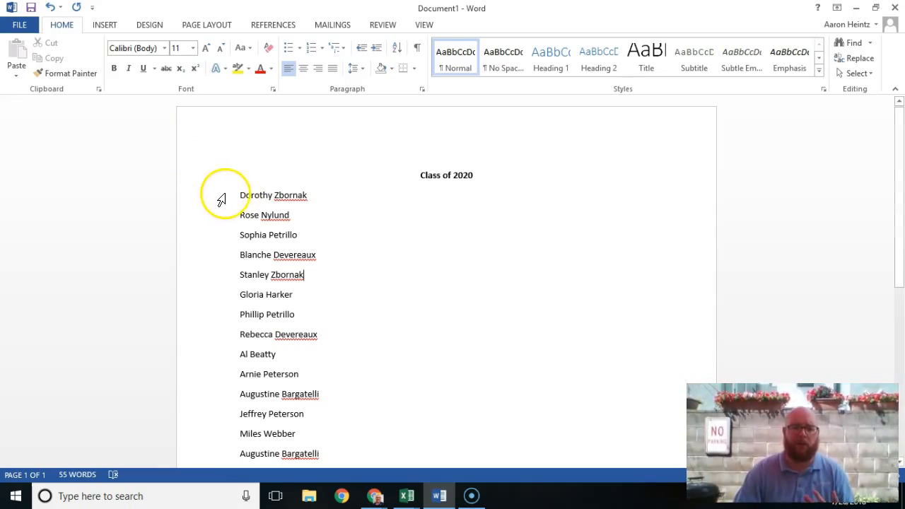
left_click_drag(222, 199, 288, 324)
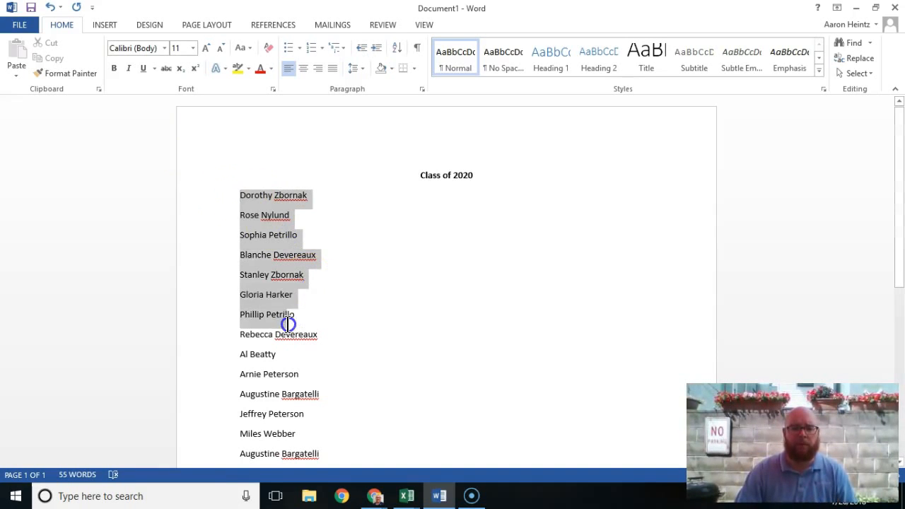
scroll("down", 3)
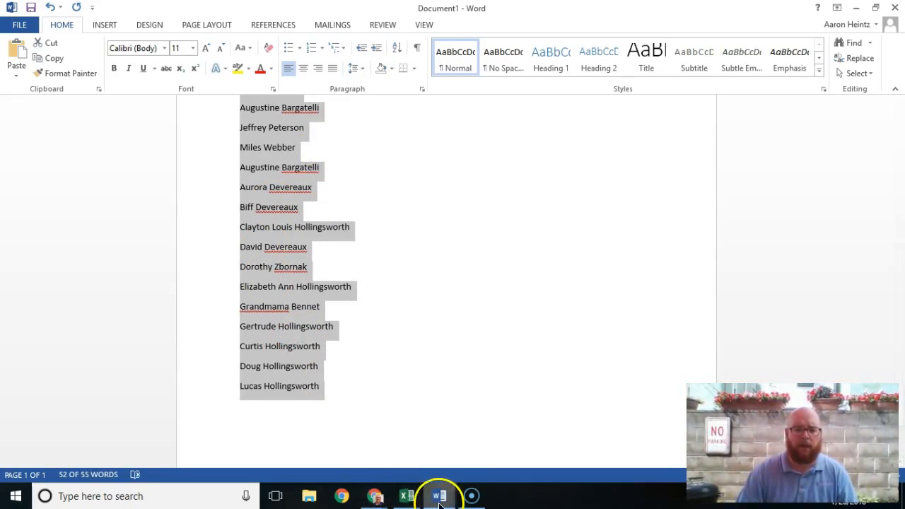
Step: Insert a blank column A before First Name in the users CSV
left_click(405, 496)
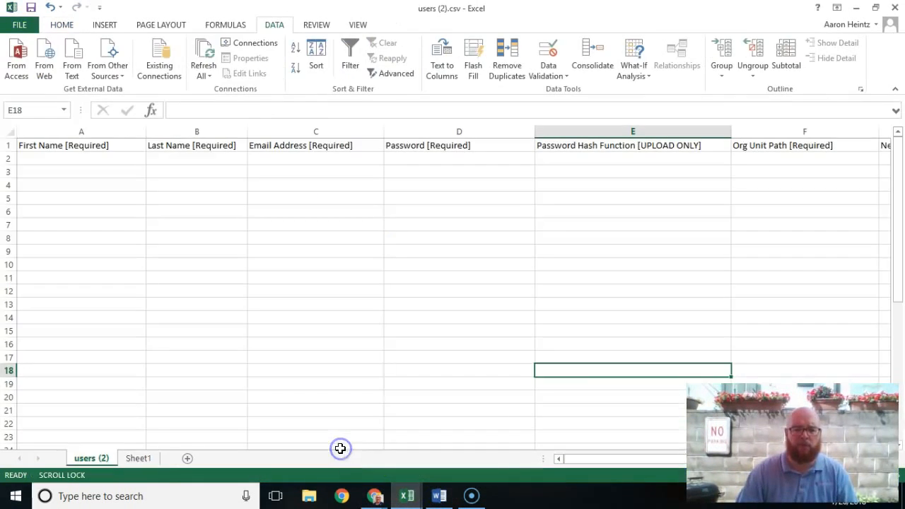
mouse_move(343, 294)
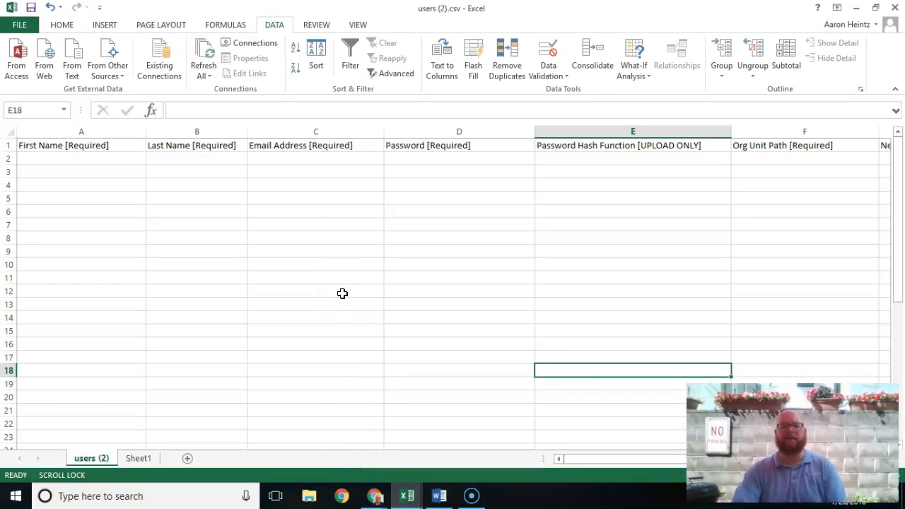
mouse_move(226, 203)
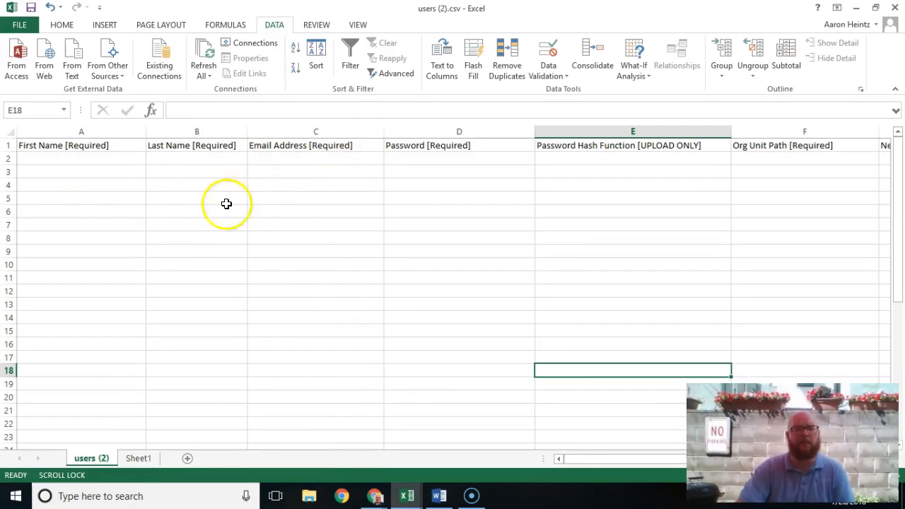
mouse_move(120, 203)
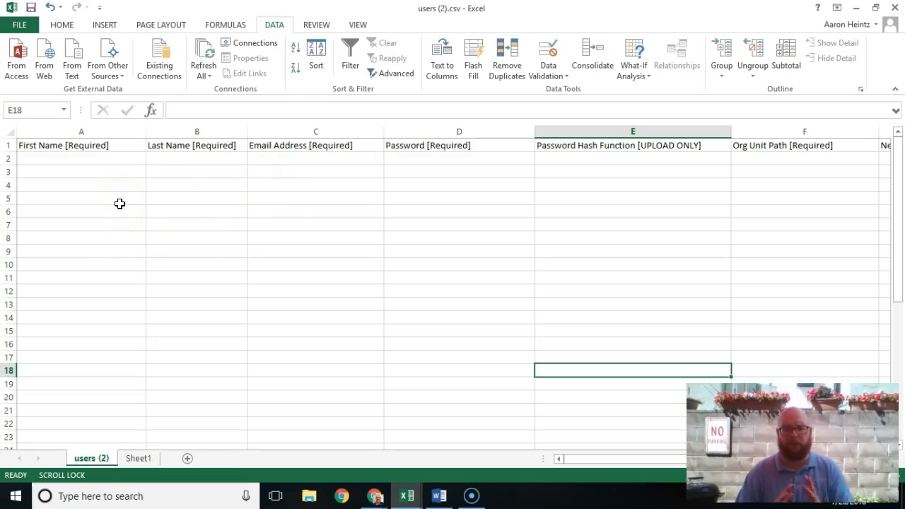
left_click(80, 131)
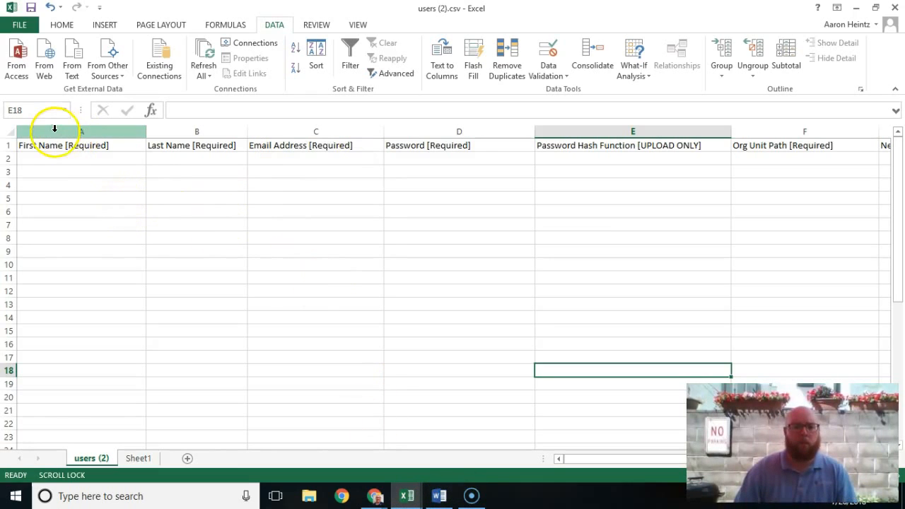
right_click(82, 131)
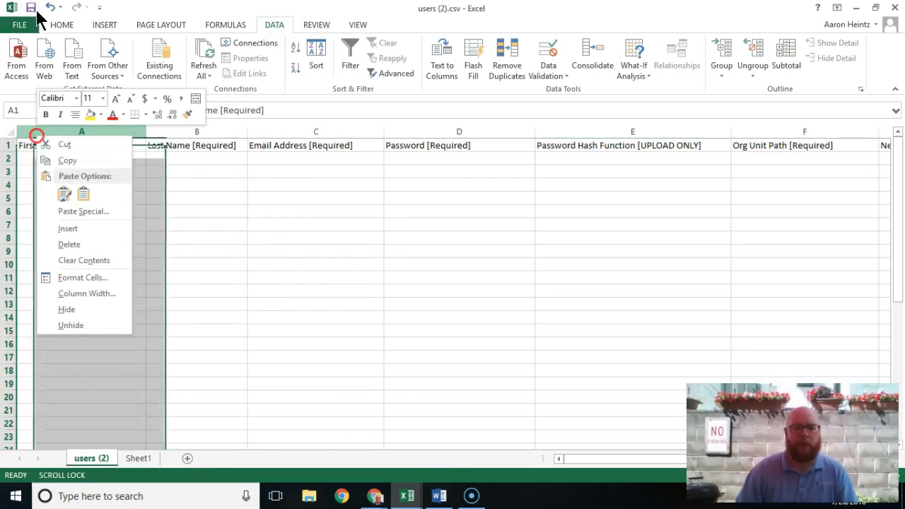
left_click(68, 228)
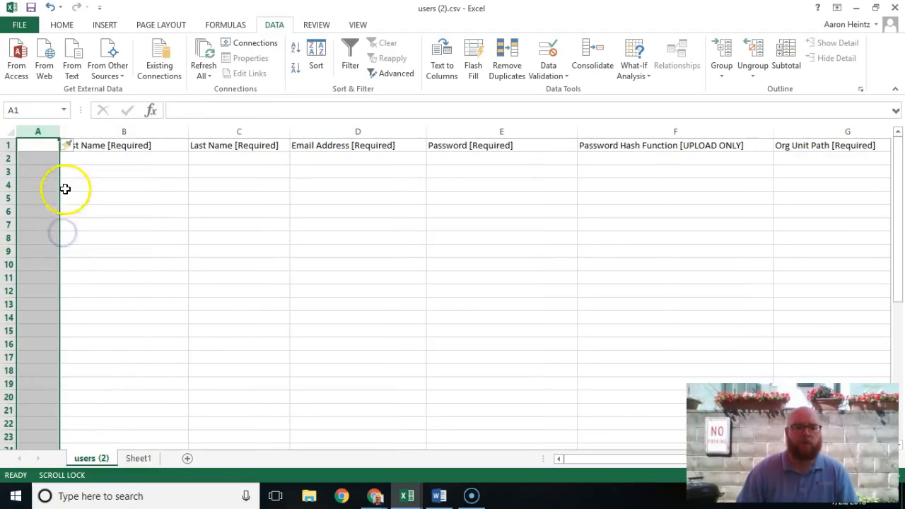
Step: Paste the copied student names into column A starting at cell A2
left_click(38, 158)
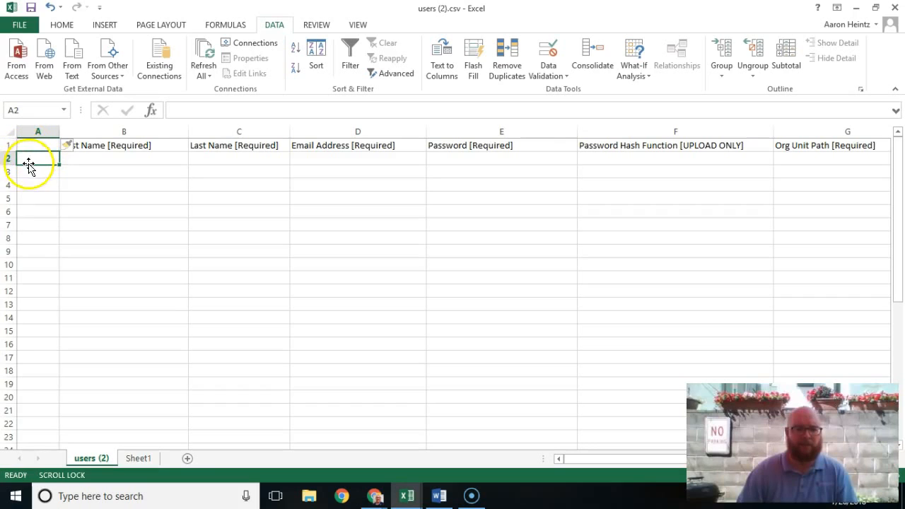
right_click(37, 160)
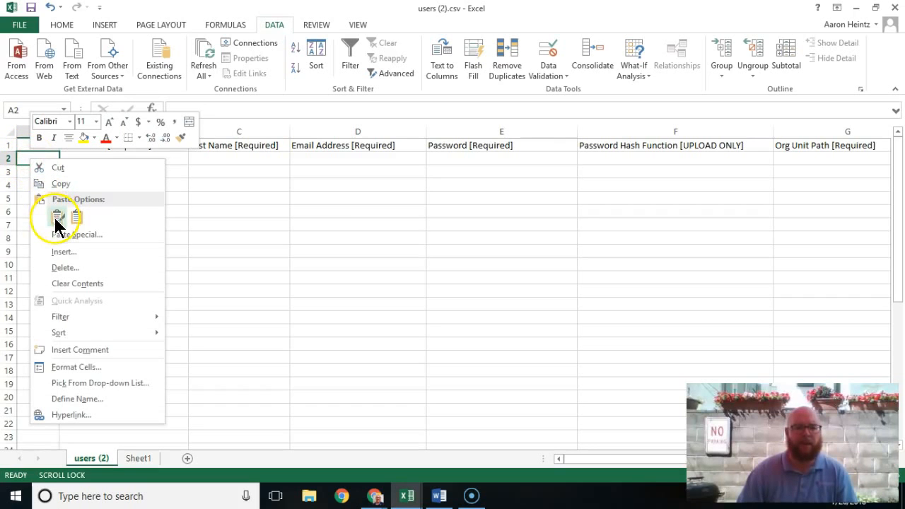
left_click(57, 215)
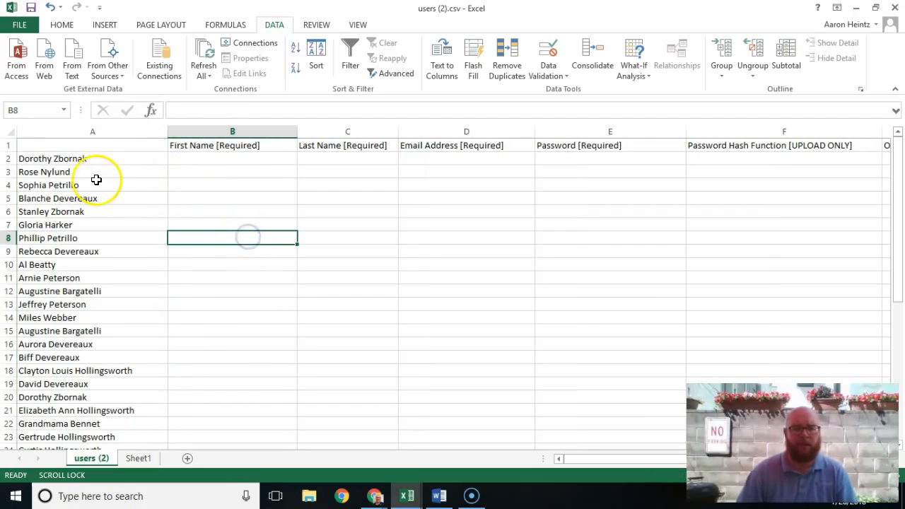
mouse_move(100, 305)
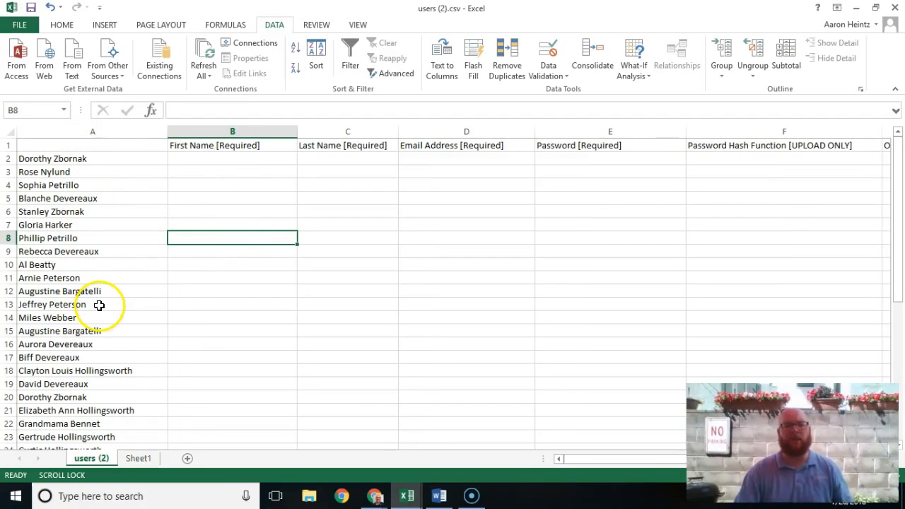
mouse_move(164, 222)
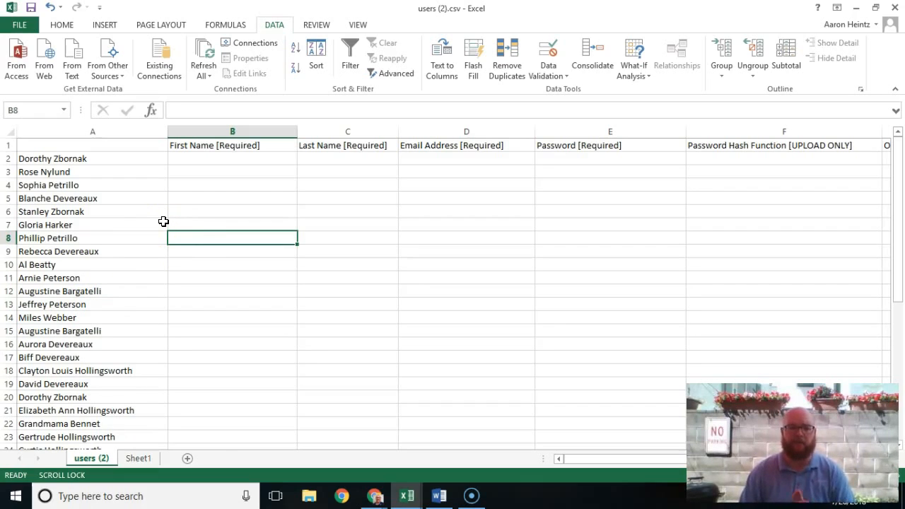
Step: Type the first-name example 'Doroth' in B2 and confirm it as the Flash Fill pattern
left_click(232, 157)
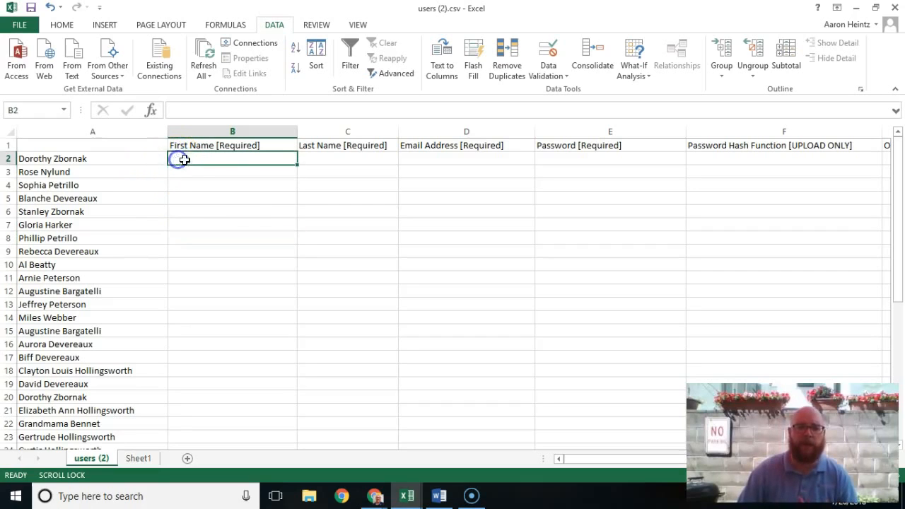
mouse_move(227, 211)
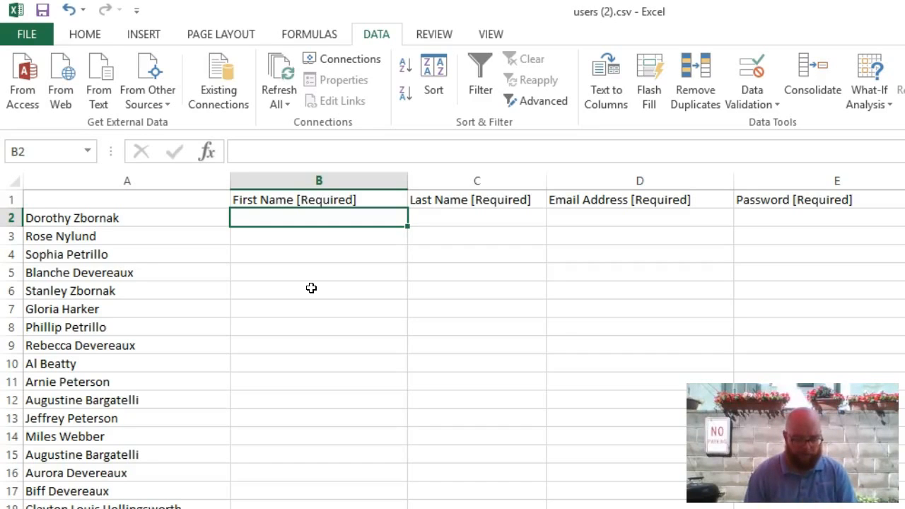
type("Dorothy")
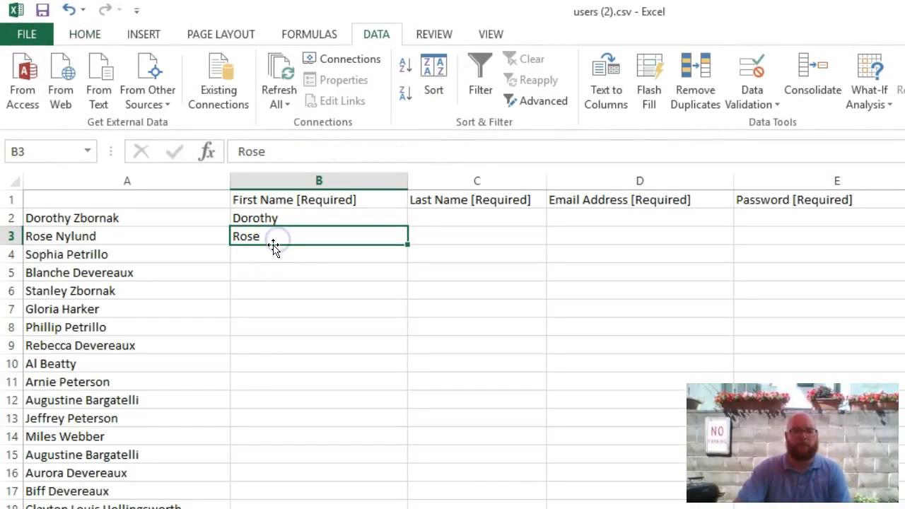
key("enter")
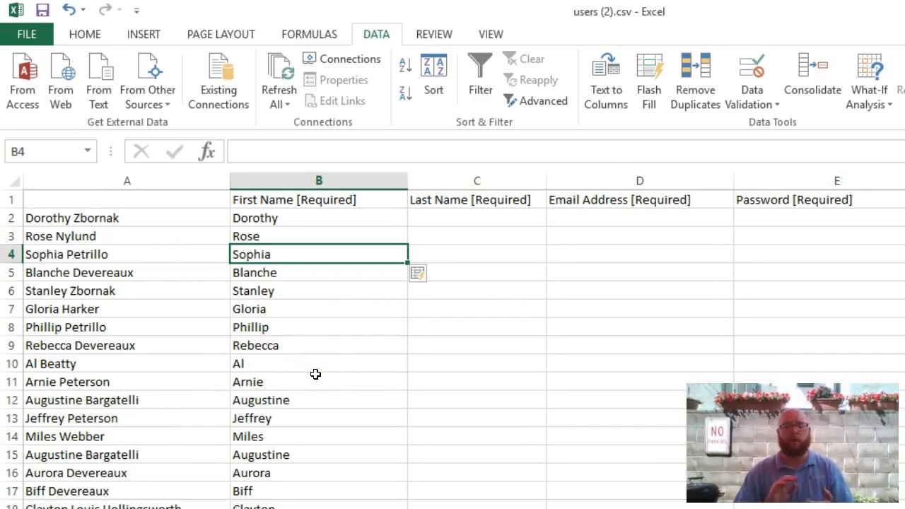
left_click(477, 218)
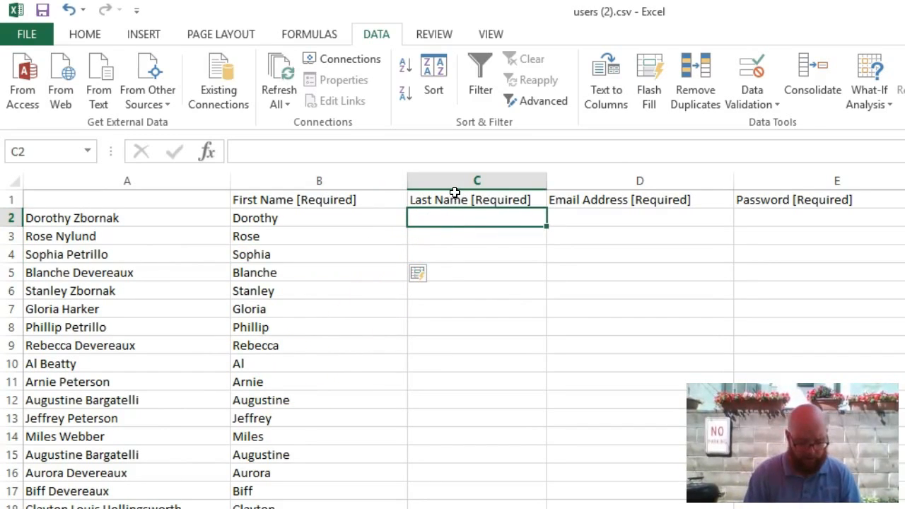
Step: Type 'Zbornak' as the surname example and Flash Fill the rest of Last Name
type("Zbornak")
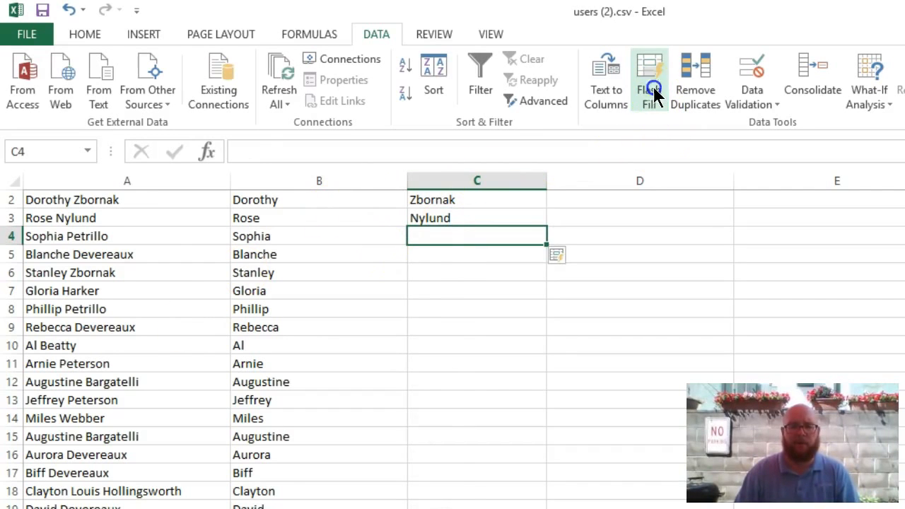
left_click(648, 78)
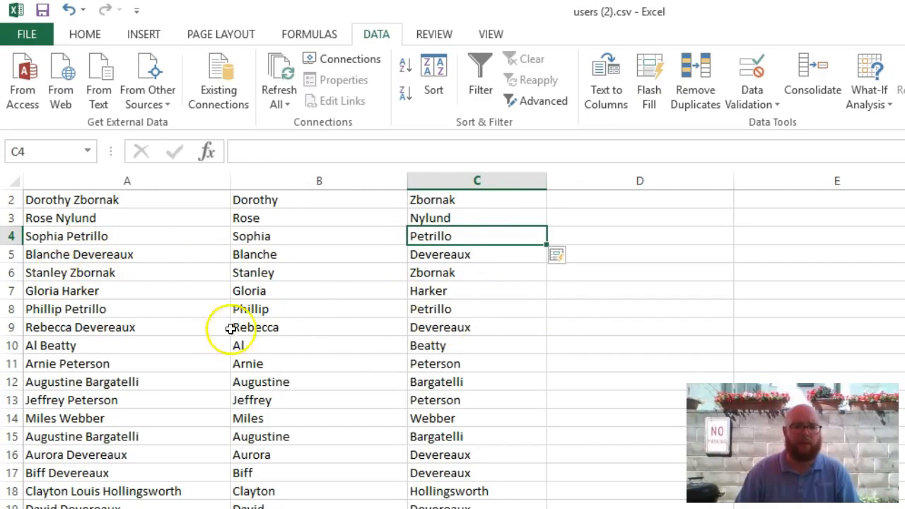
scroll("down", 3)
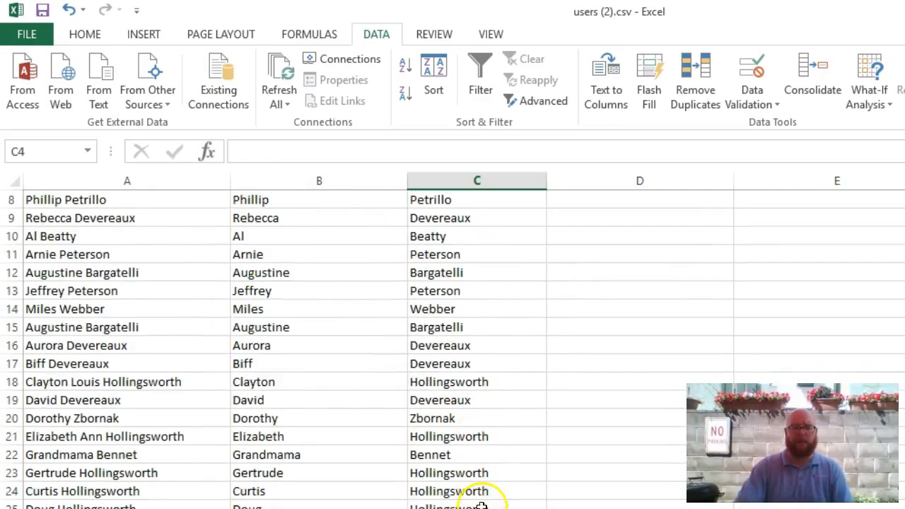
scroll("up", 3)
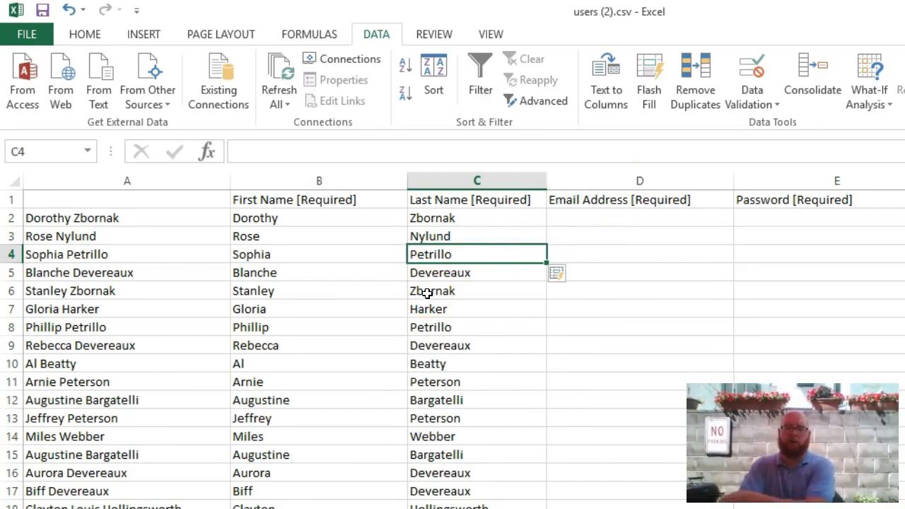
mouse_move(452, 292)
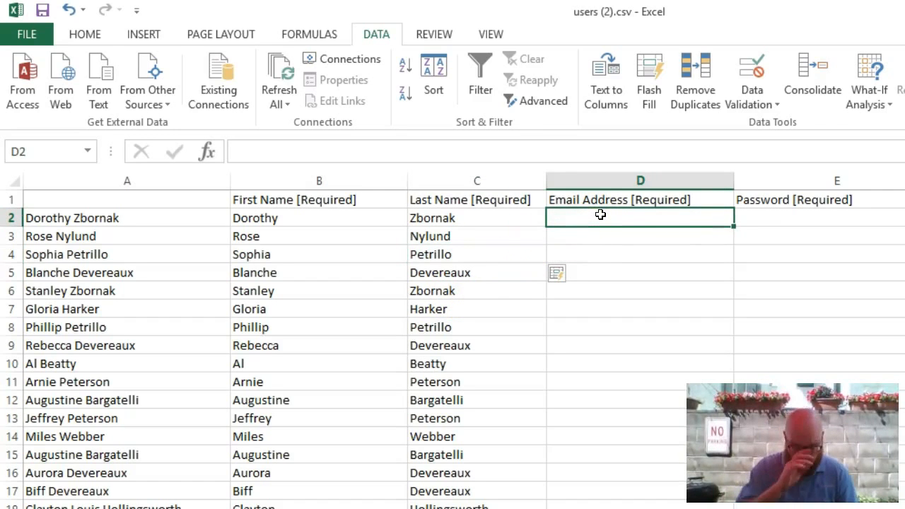
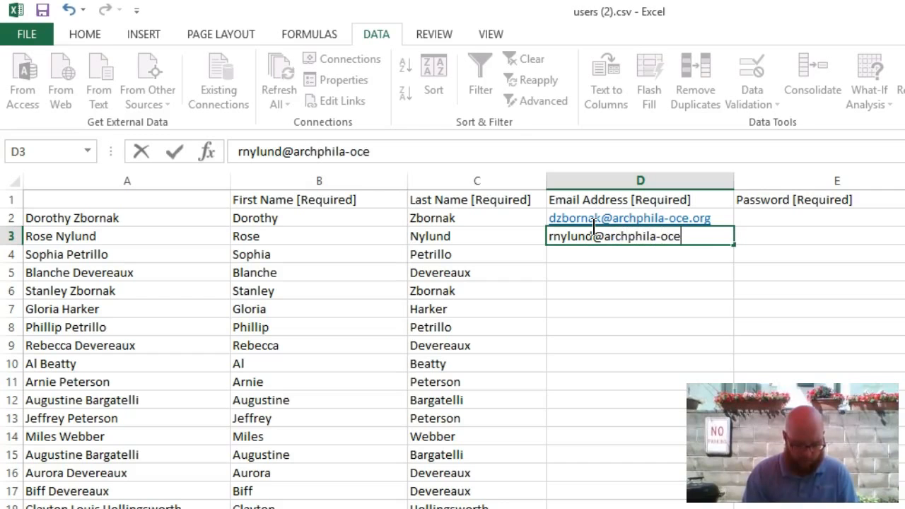
key("enter")
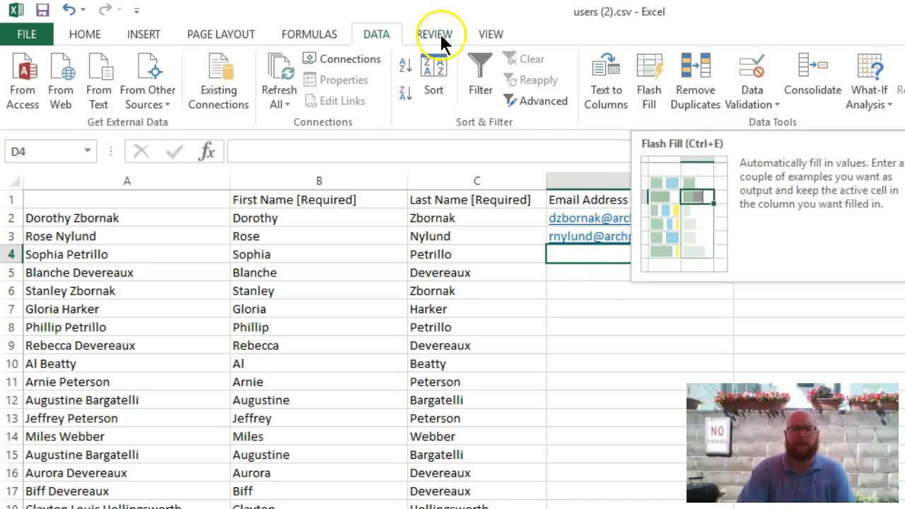
Step: Flash Fill the remaining email addresses in column D and scroll to verify them
left_click(648, 80)
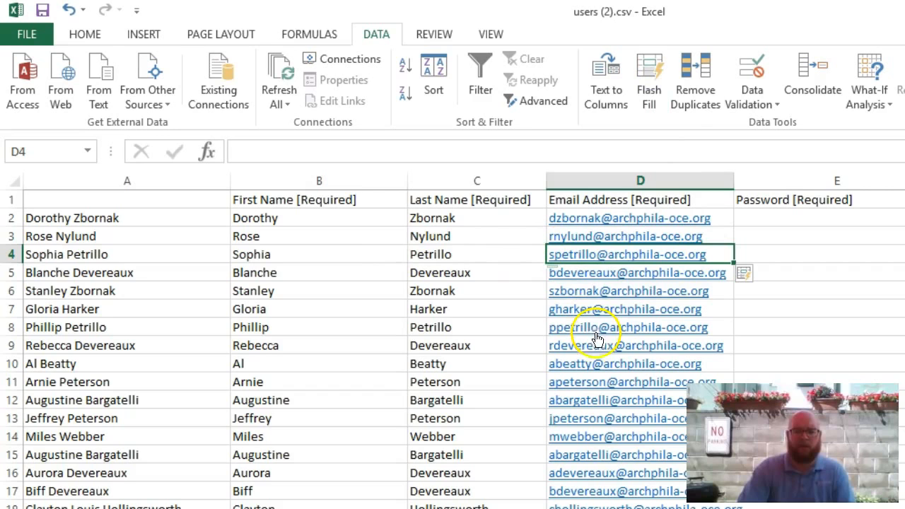
scroll("down", 3)
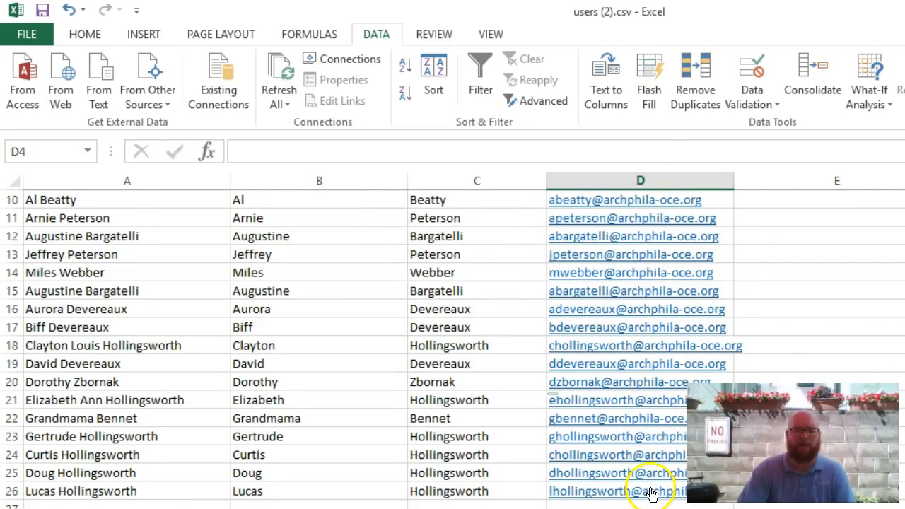
scroll("up", 3)
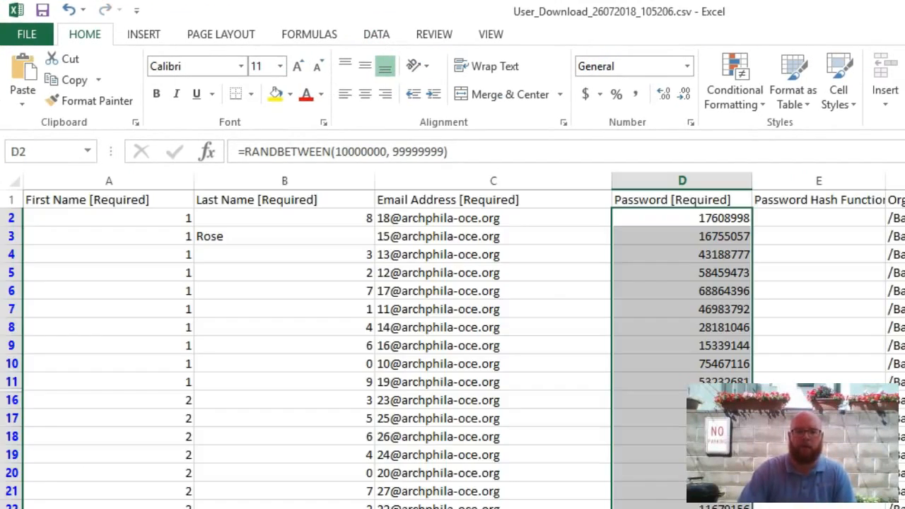
Step: Scroll right in User_Download CSV to show the Org Unit Path column's format
scroll("right", 3)
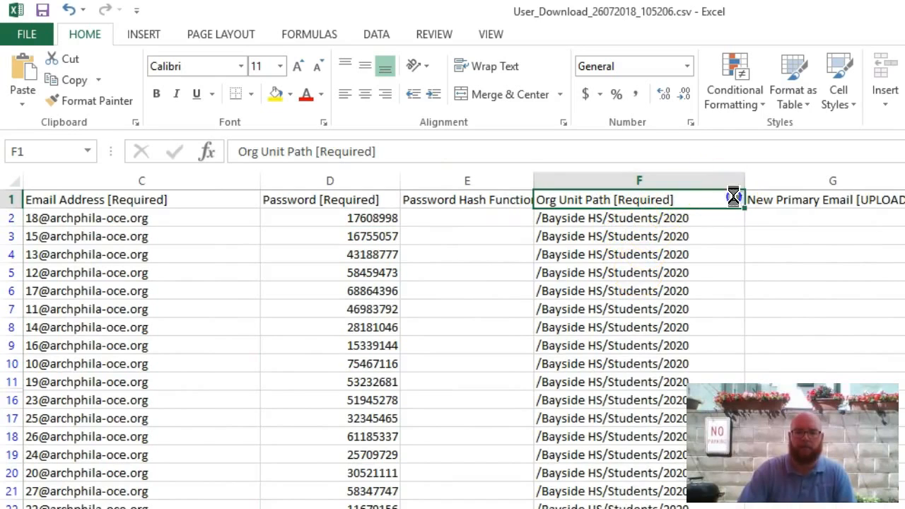
left_click(734, 199)
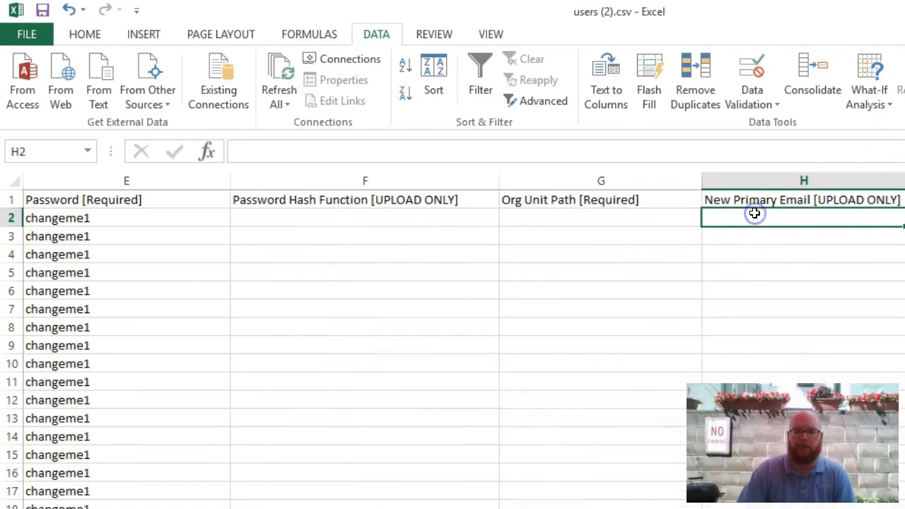
mouse_move(527, 217)
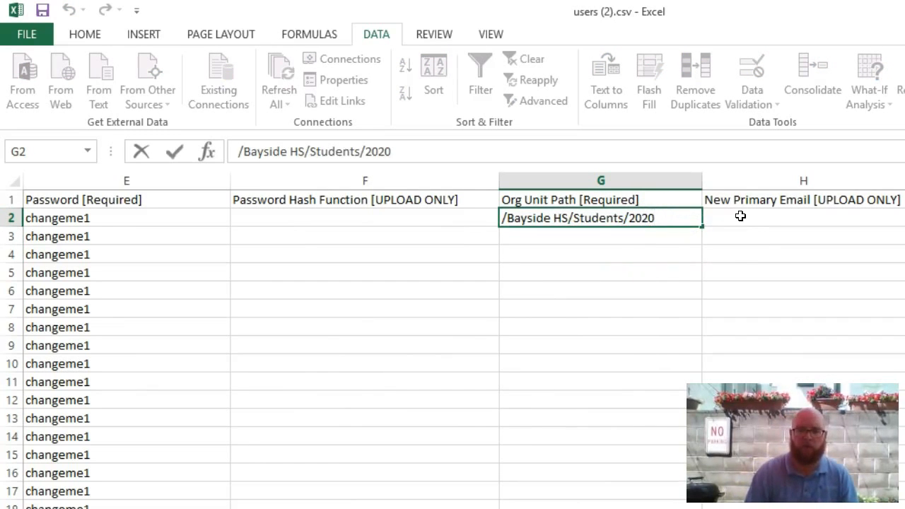
Step: Enter the org unit path /Bayside HS/Students/2022 in G2 and bring up paste options in G3
key("Backspace")
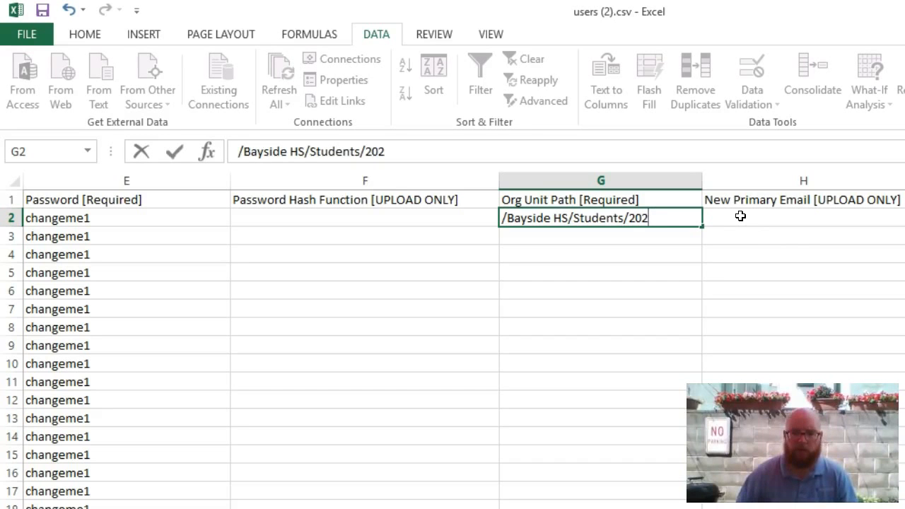
key("enter")
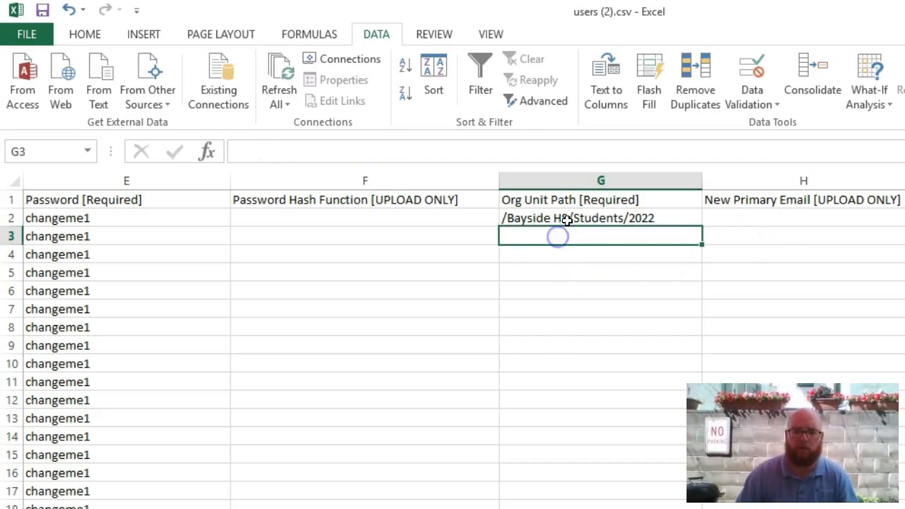
right_click(553, 236)
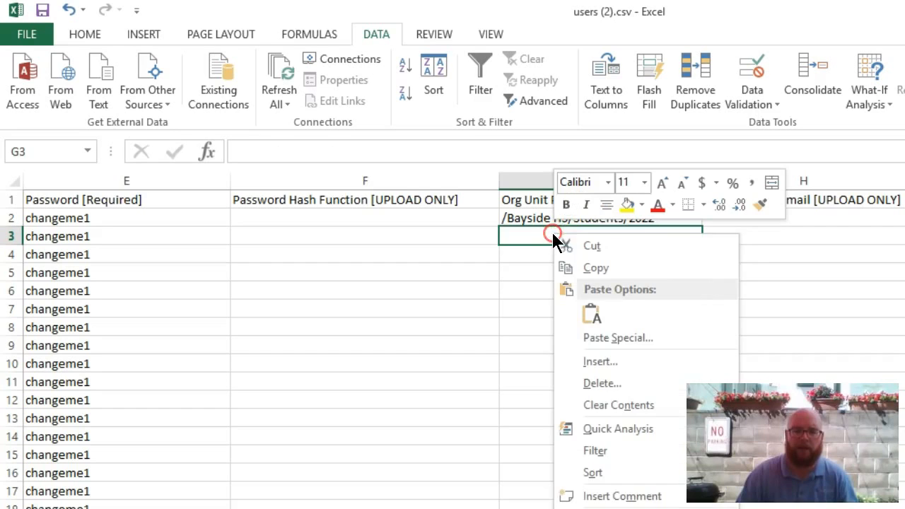
type("/Bayside HS/Students/2020")
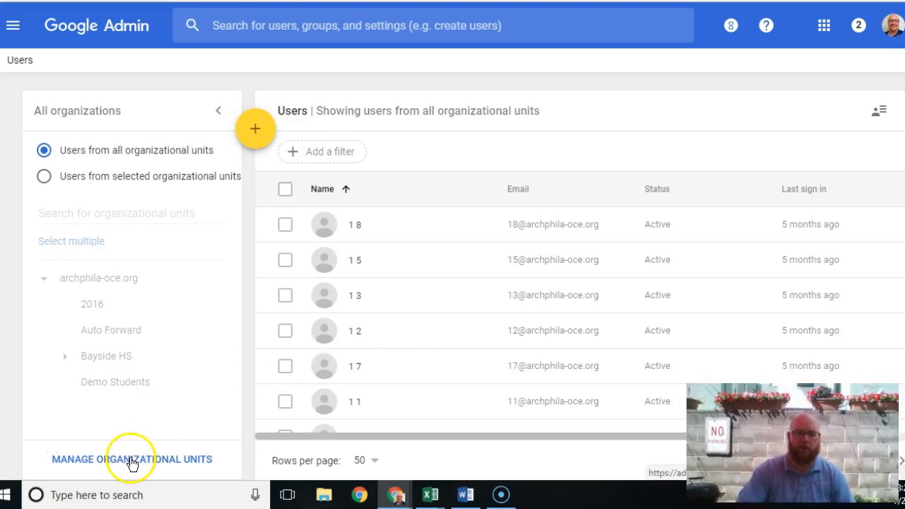
Step: Go to Directory > Organizational units and expand Bayside HS and Students
left_click(130, 460)
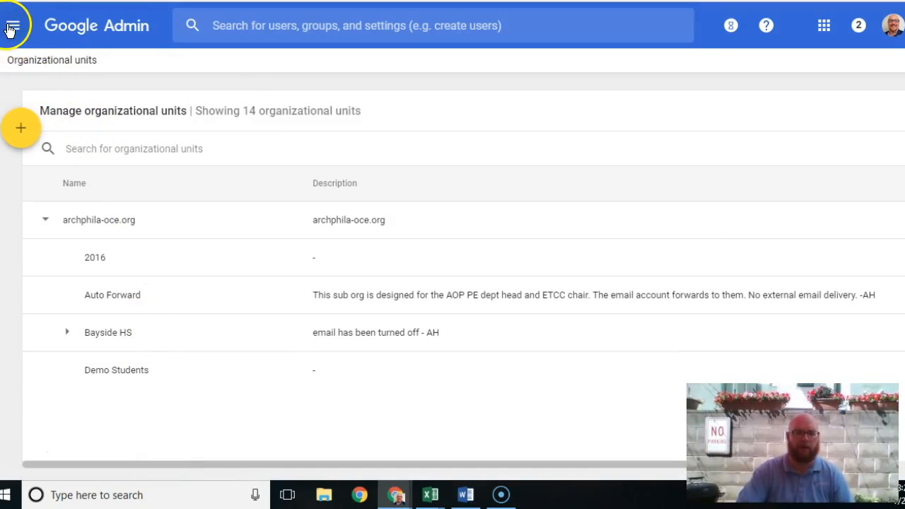
left_click(13, 25)
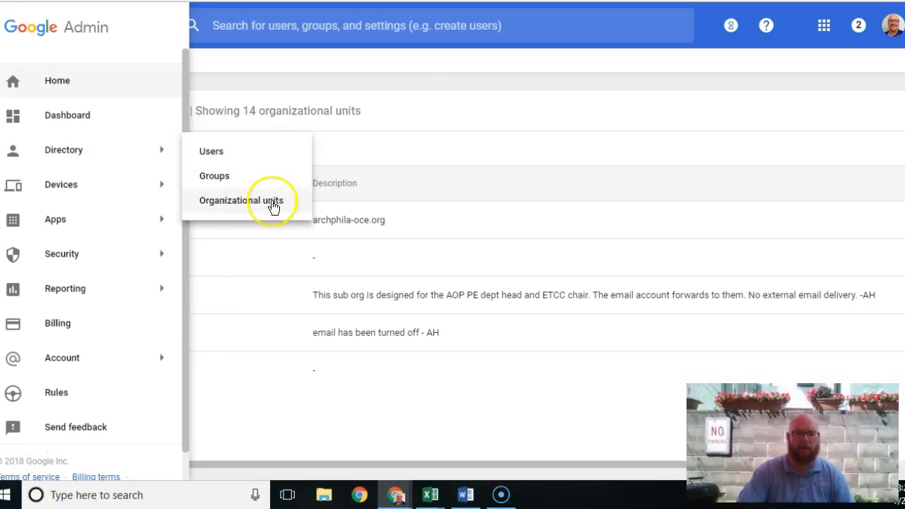
left_click(242, 201)
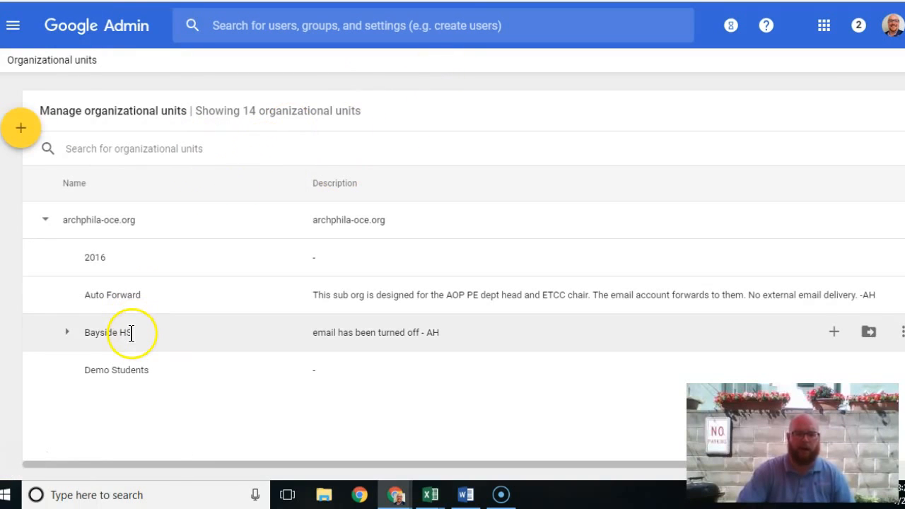
left_click(66, 332)
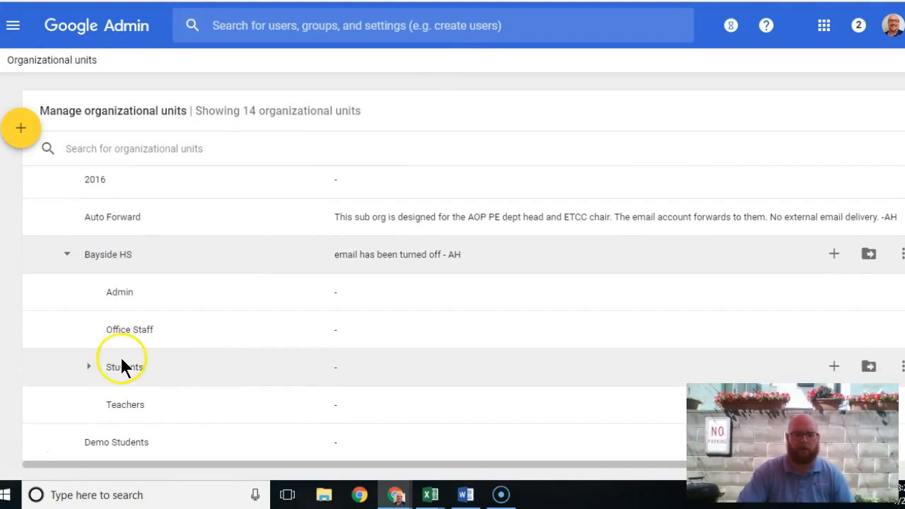
left_click(88, 366)
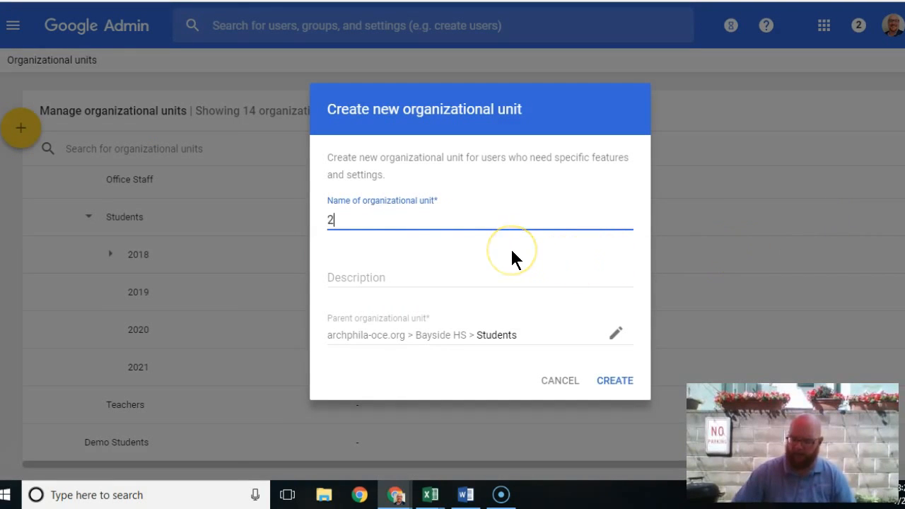
Step: Create the 2022 organizational unit under Bayside HS > Students and return to Excel
type("022")
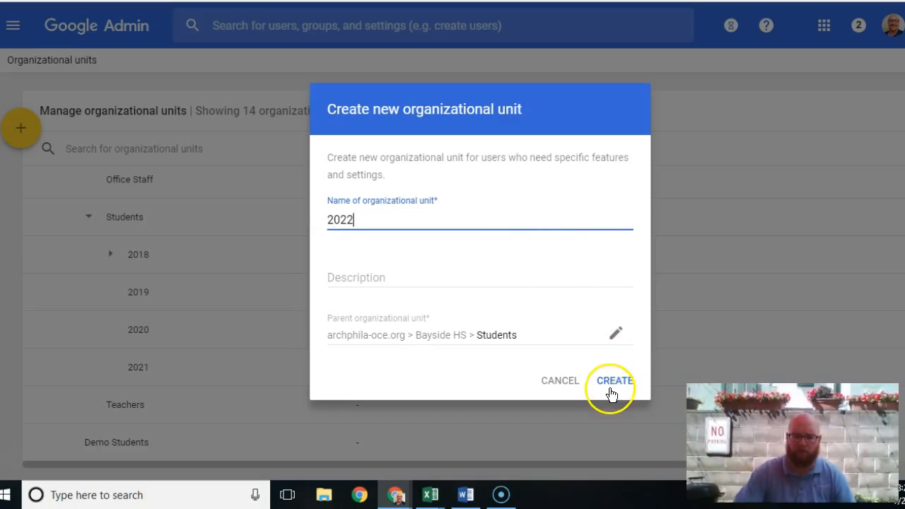
left_click(613, 380)
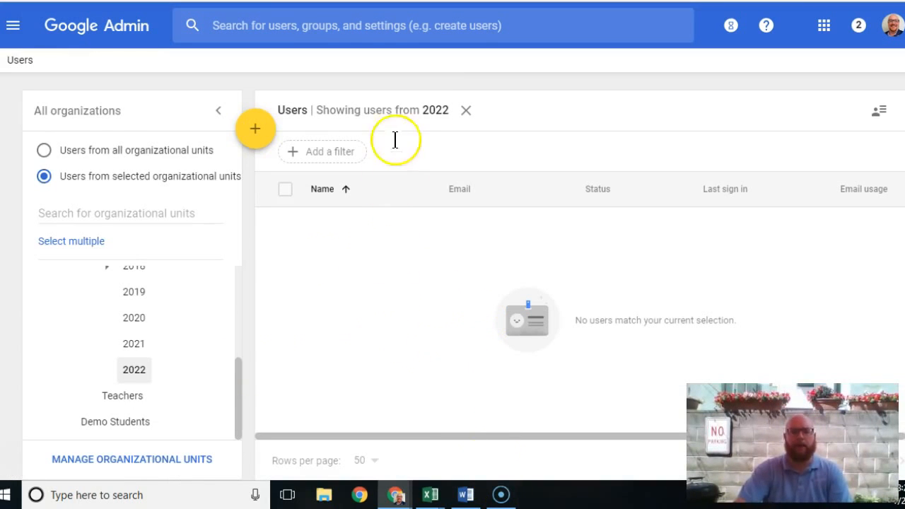
mouse_move(133, 371)
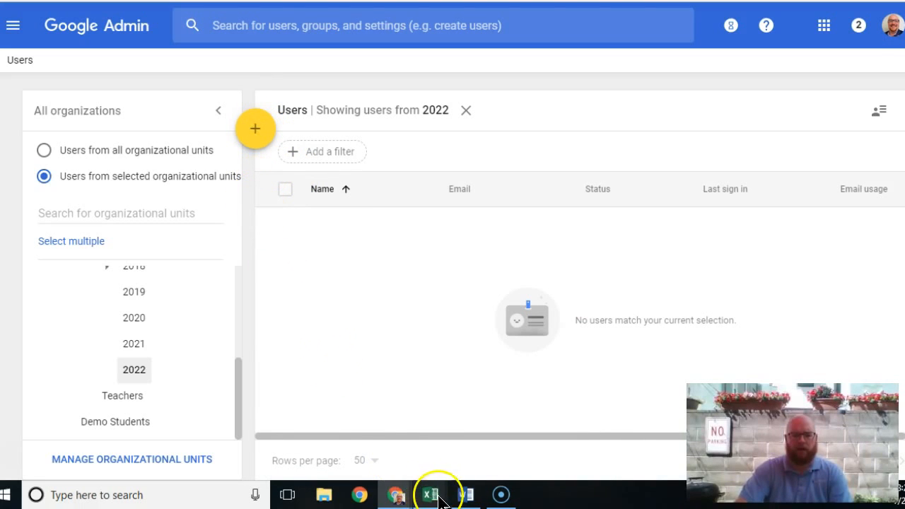
left_click(430, 495)
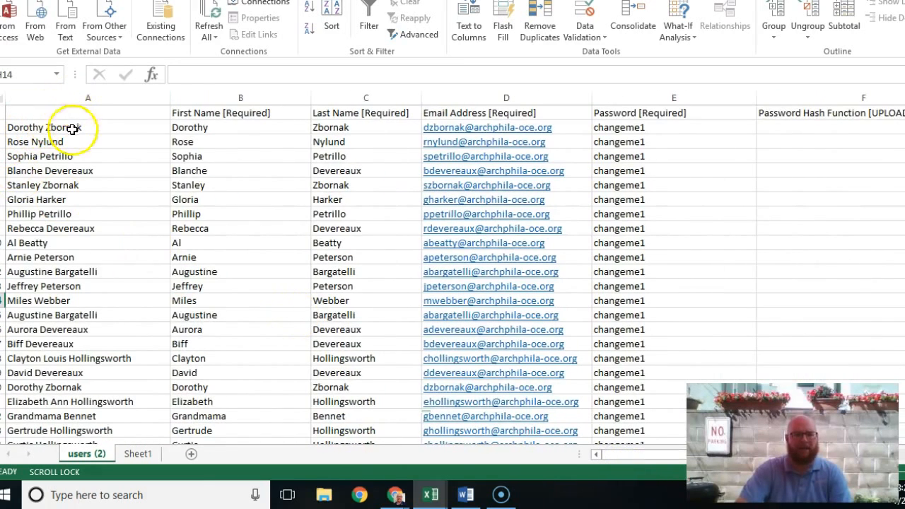
Step: Delete full-name column A and save the sheet, keeping CSV format
left_click(88, 97)
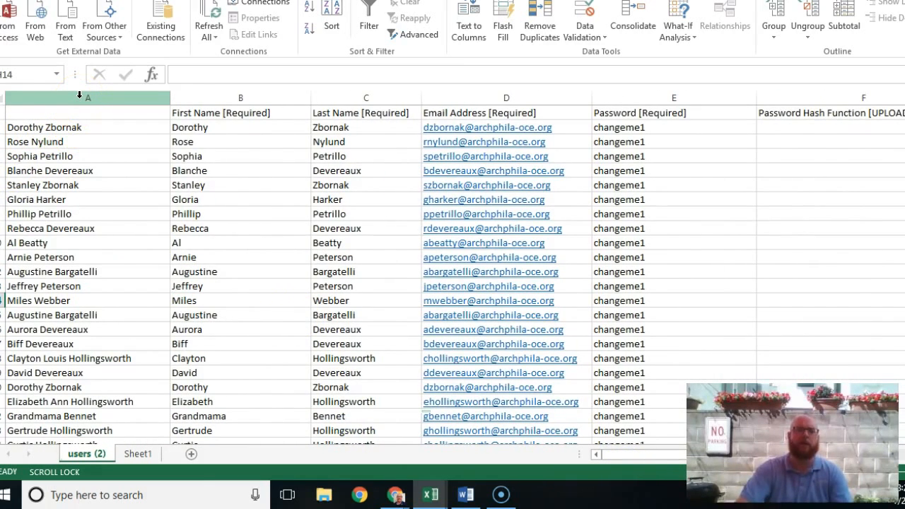
right_click(80, 97)
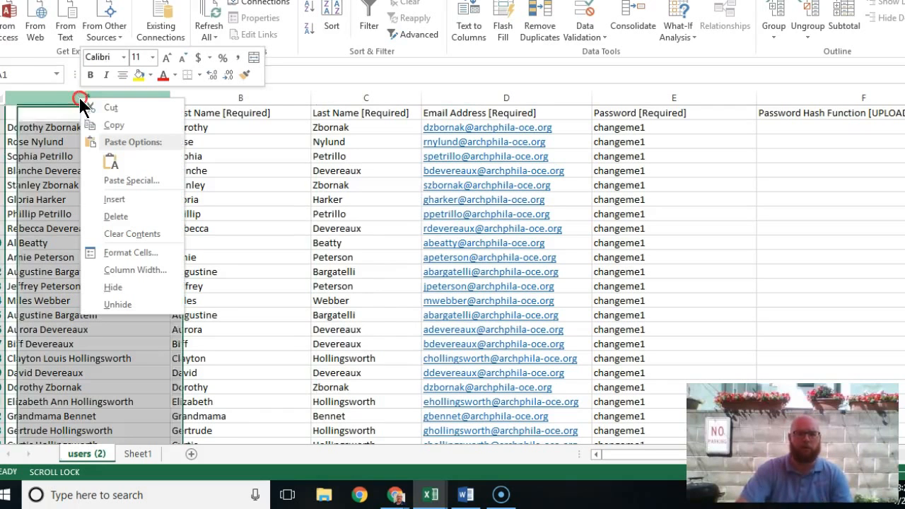
left_click(105, 213)
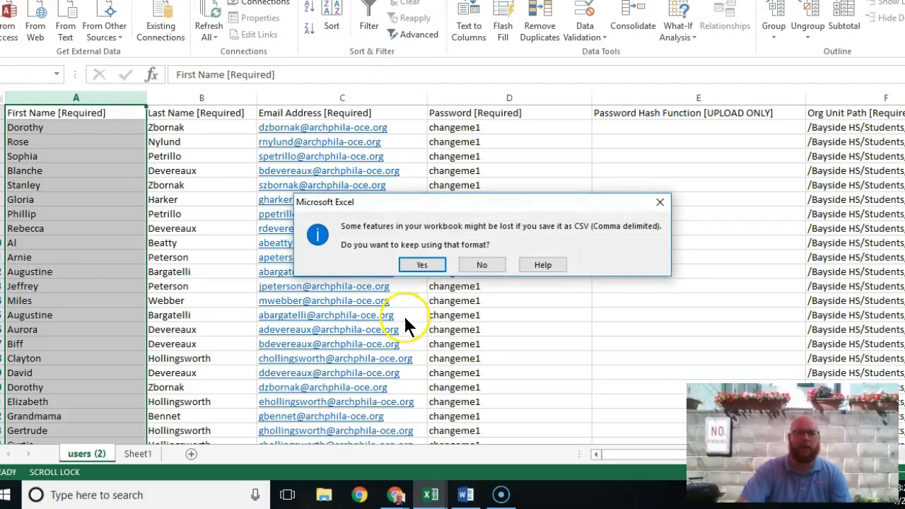
left_click(421, 264)
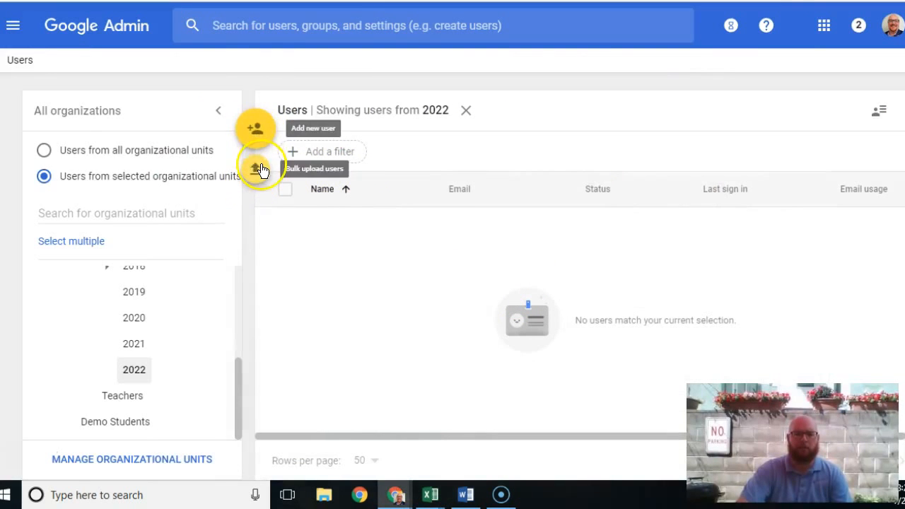
Step: Bulk upload users (2).csv into the 2022 unit
left_click(255, 168)
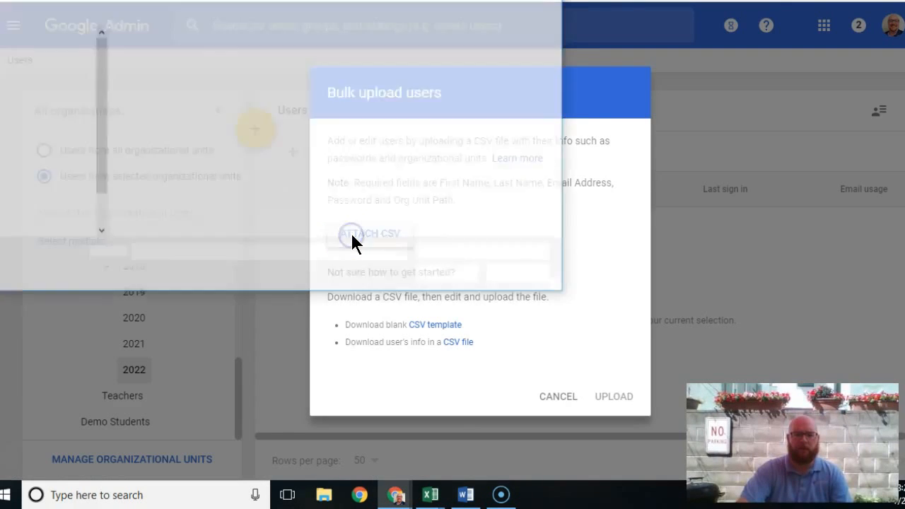
left_click(370, 234)
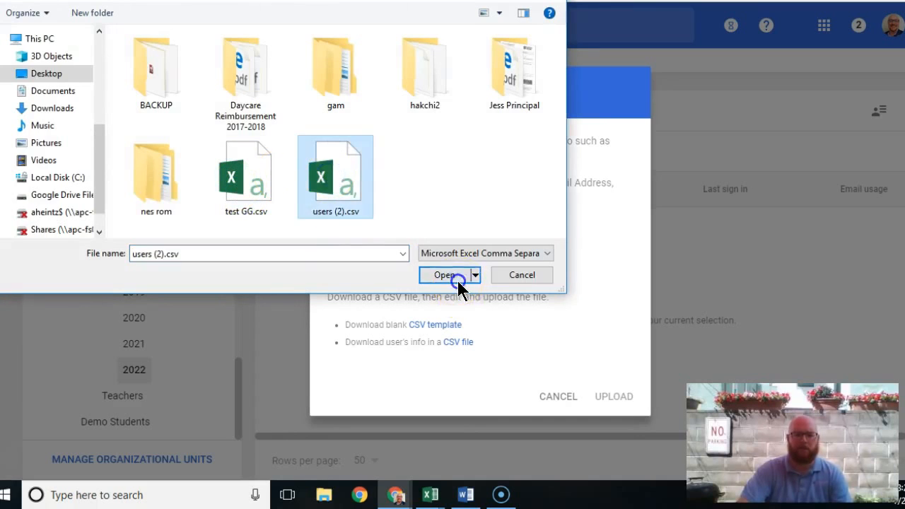
left_click(445, 275)
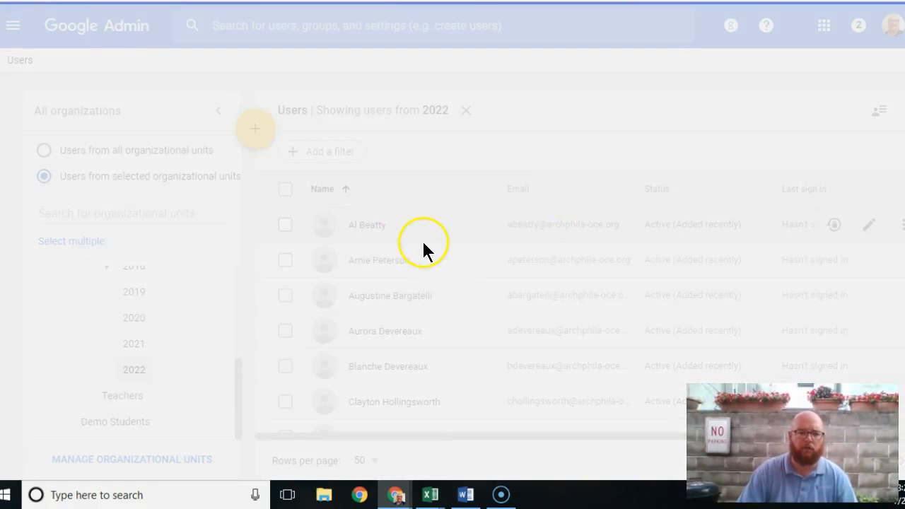
left_click(367, 224)
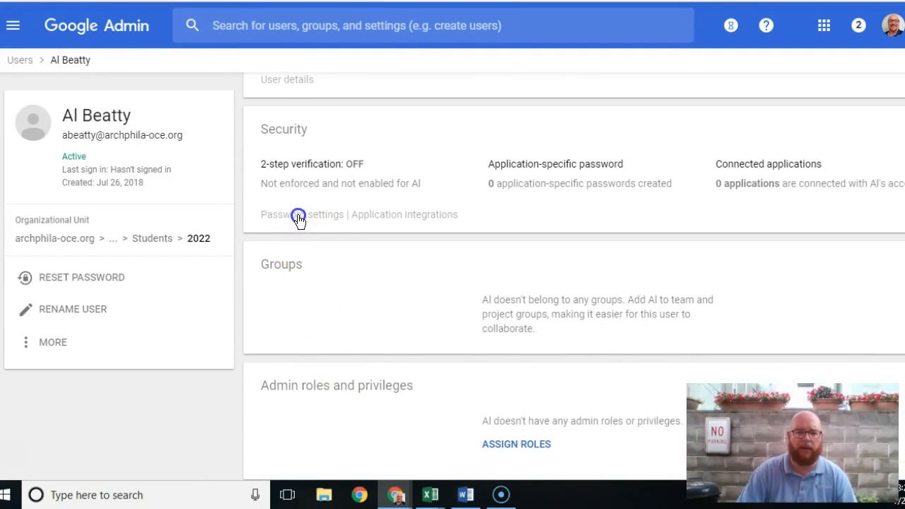
left_click(287, 214)
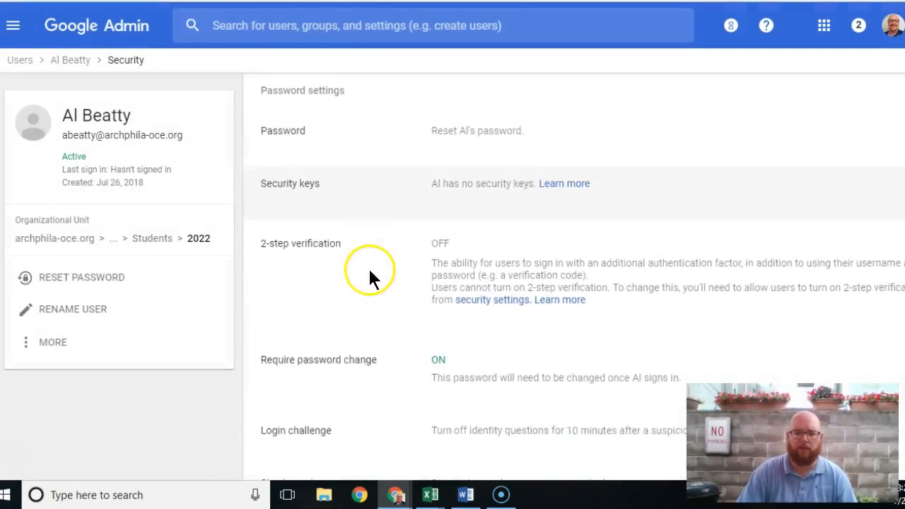
scroll("down", 3)
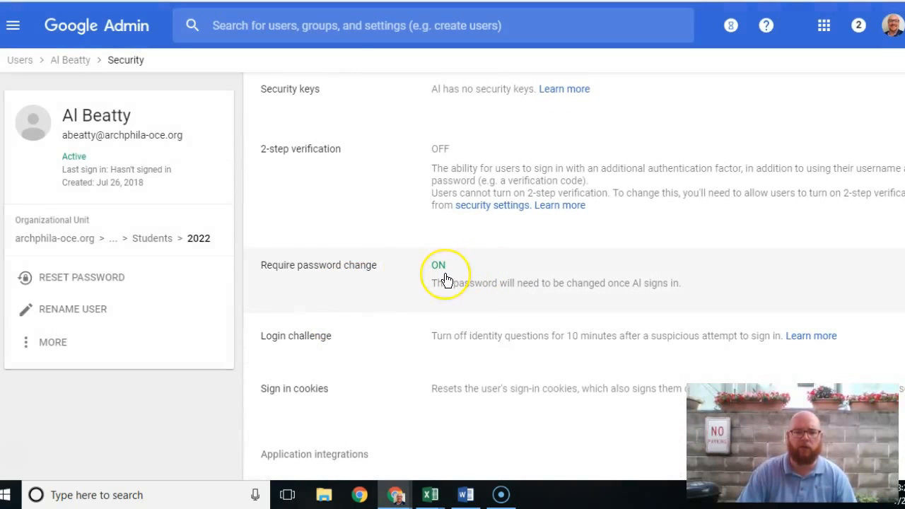